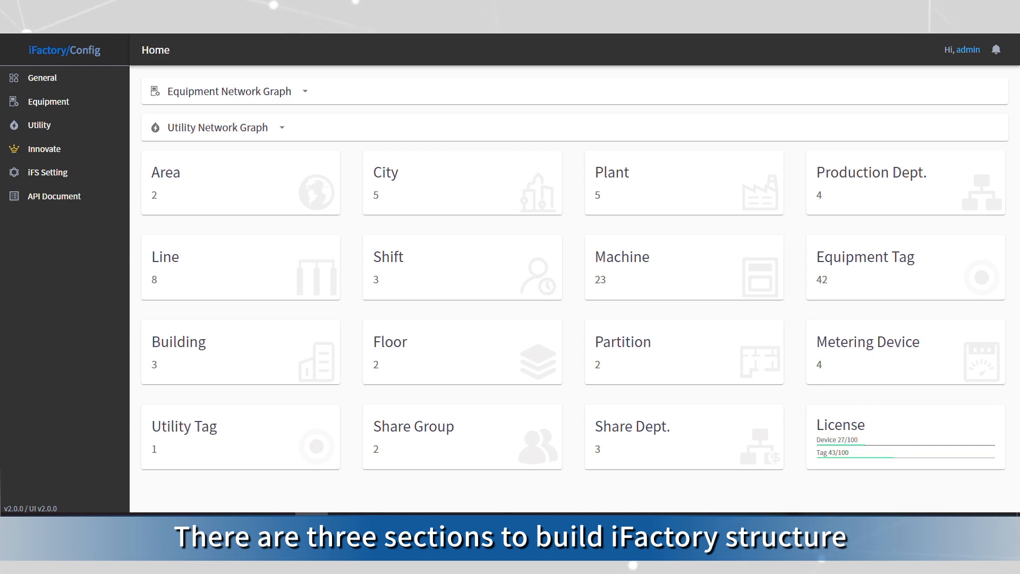
# Open the Area list under General settings after expanding the equipment network graph
pyautogui.click(229, 91)
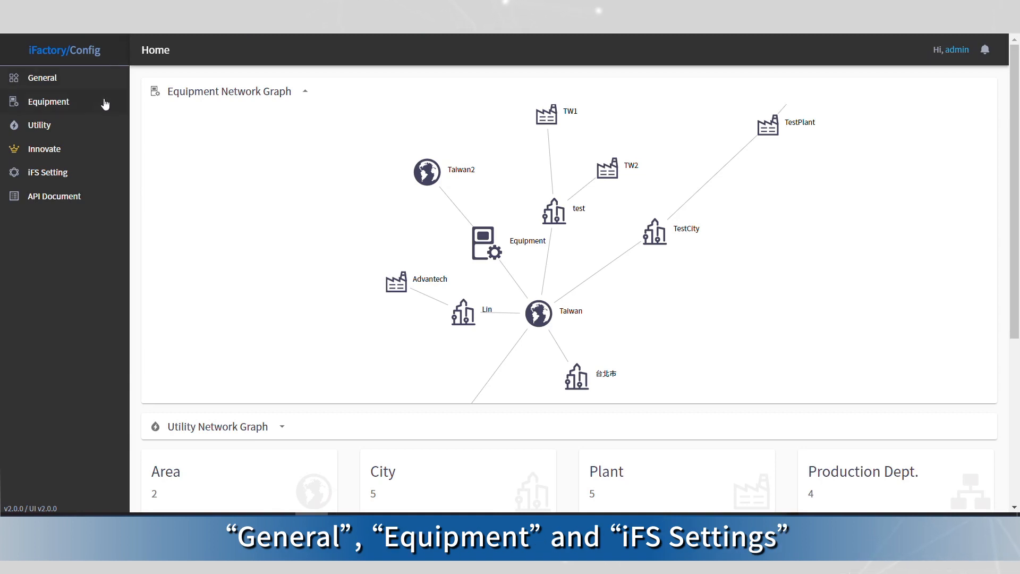
pyautogui.moveTo(100, 177)
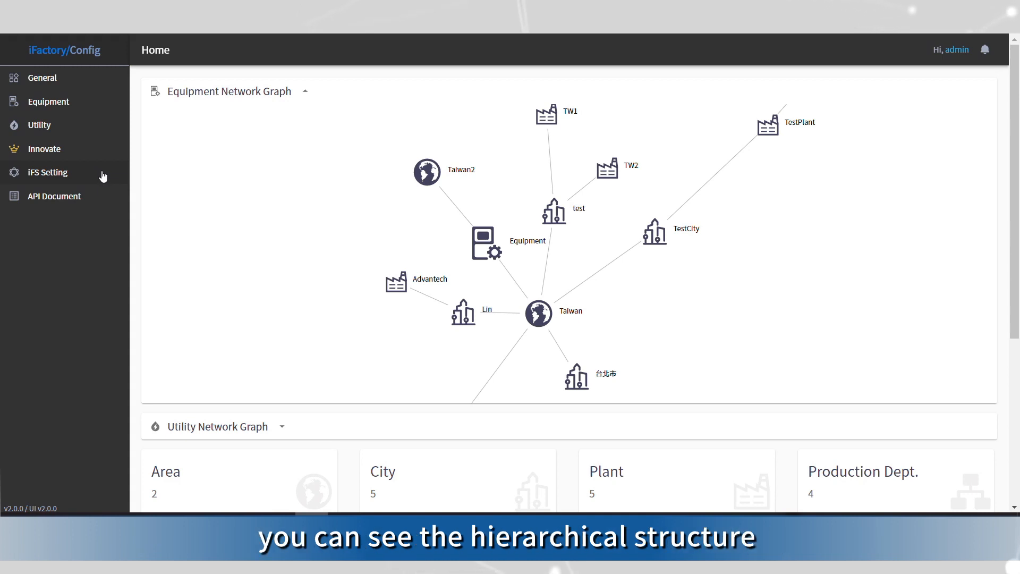
pyautogui.moveTo(848, 171)
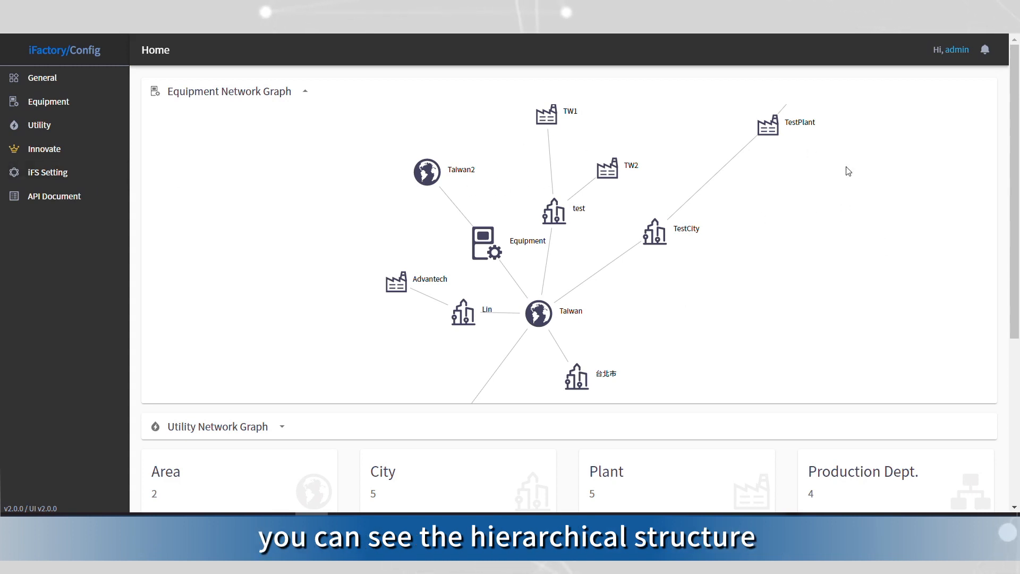
pyautogui.moveTo(643, 205)
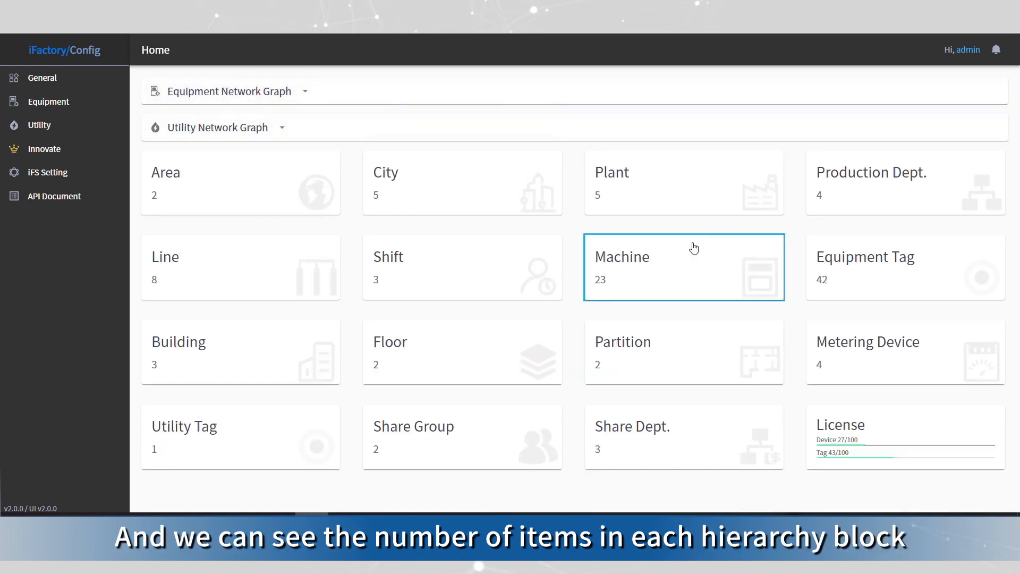
pyautogui.moveTo(592, 312)
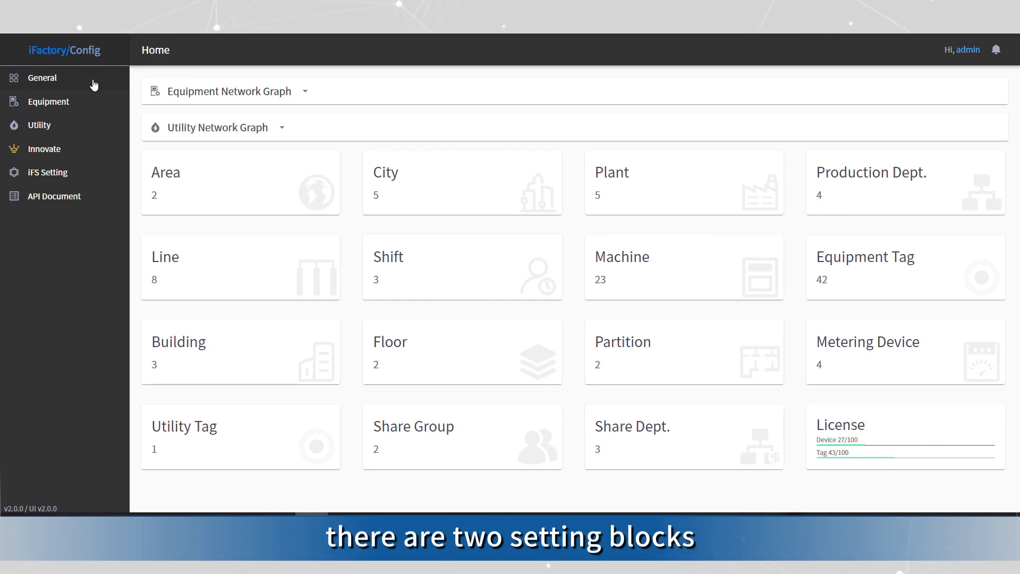
pyautogui.click(41, 77)
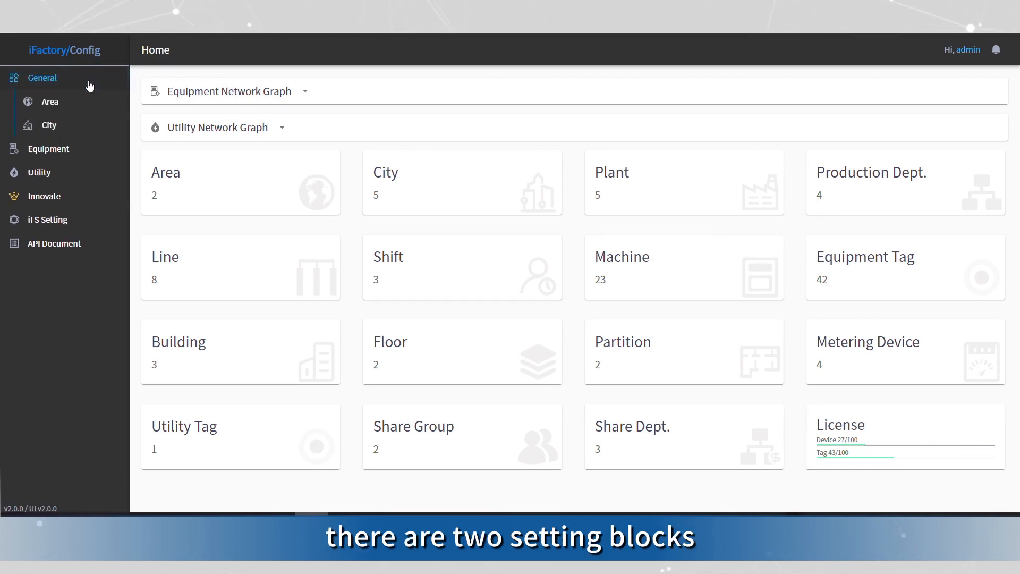
pyautogui.click(50, 102)
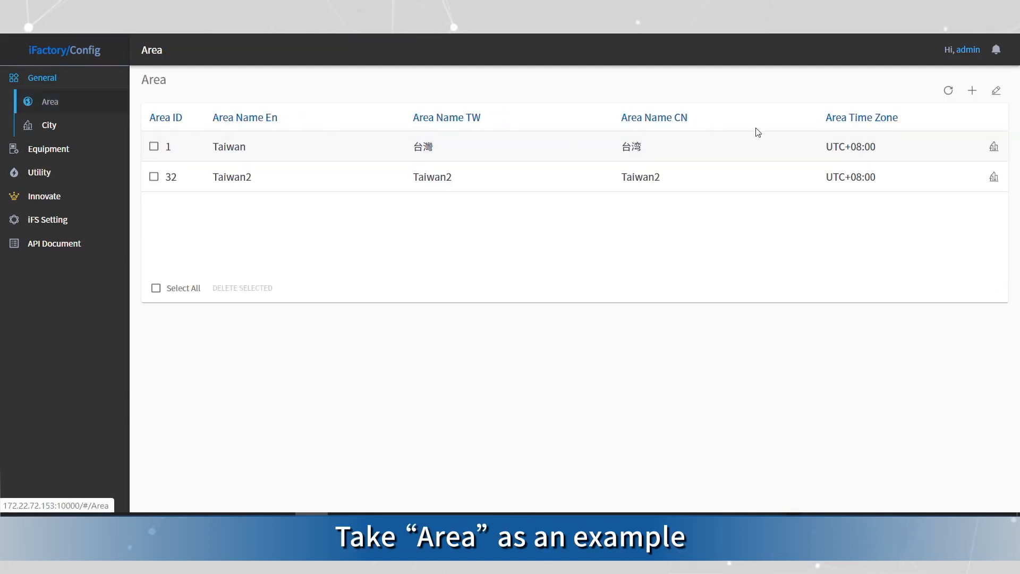
# Start a new blank area entry and focus its Area Name fields
pyautogui.click(972, 91)
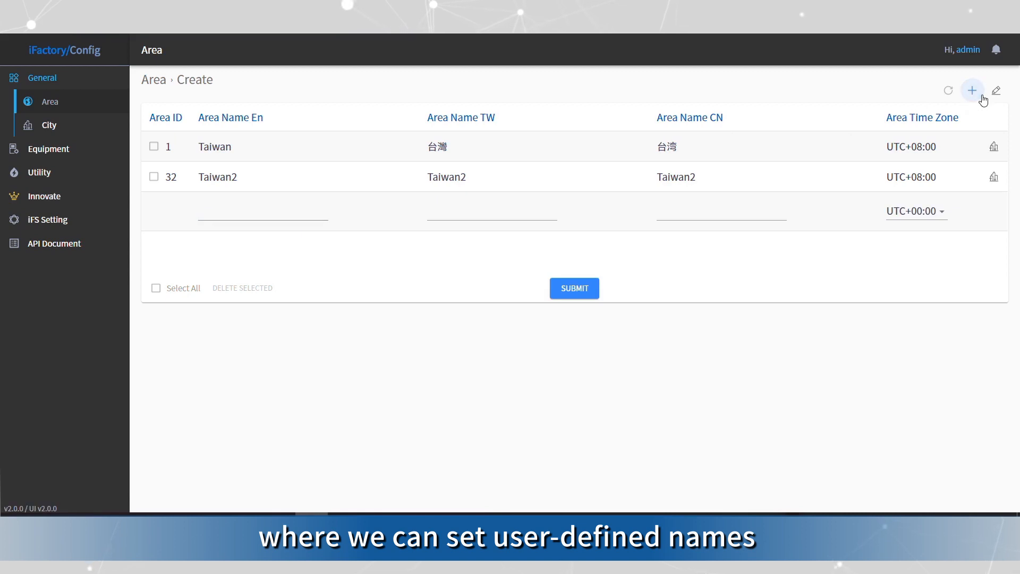
pyautogui.click(262, 211)
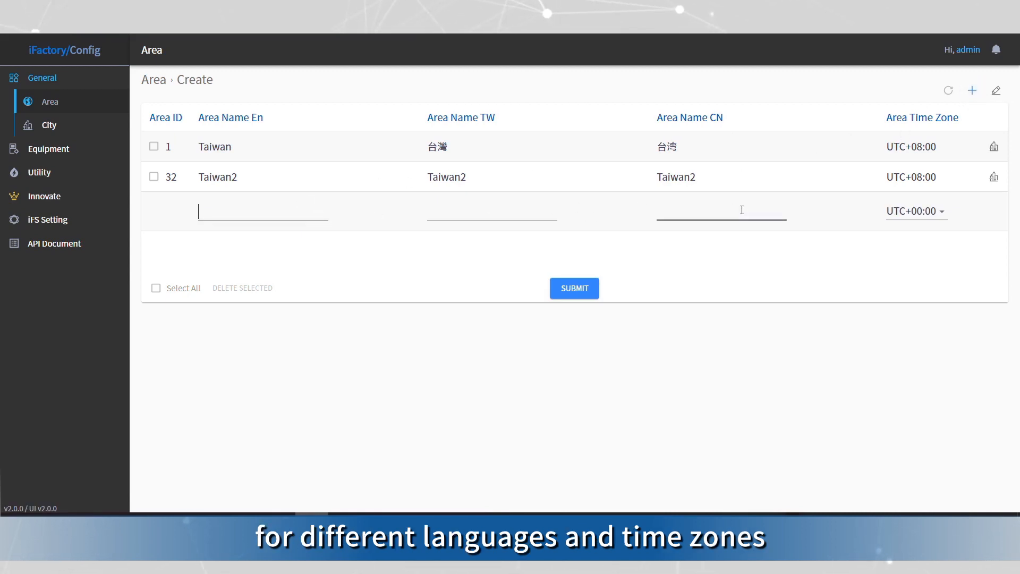
pyautogui.click(914, 211)
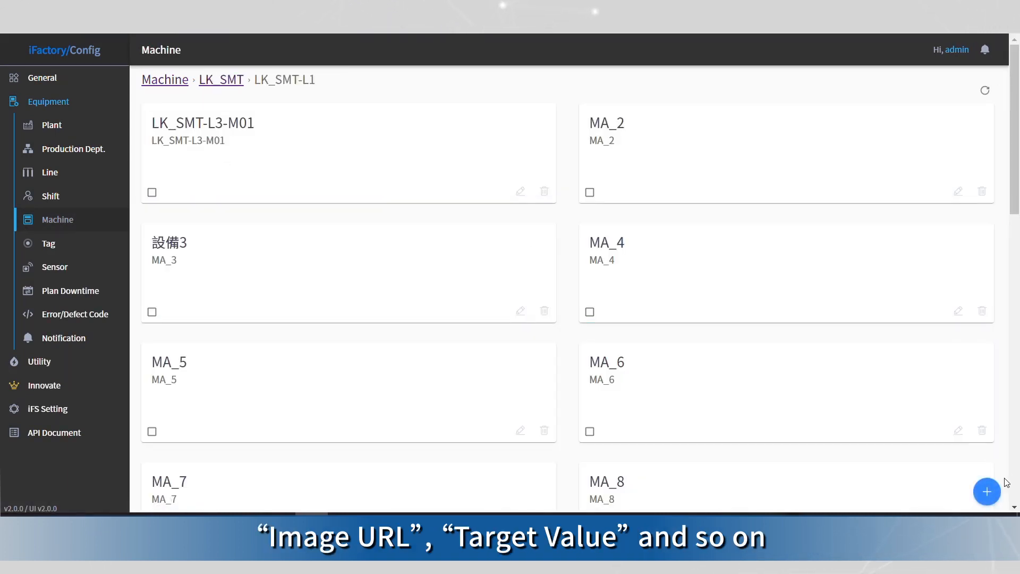
# Show the Tag page with Tag Type Information, Extra Tag Type Edit and Tag Edit sections
pyautogui.click(986, 490)
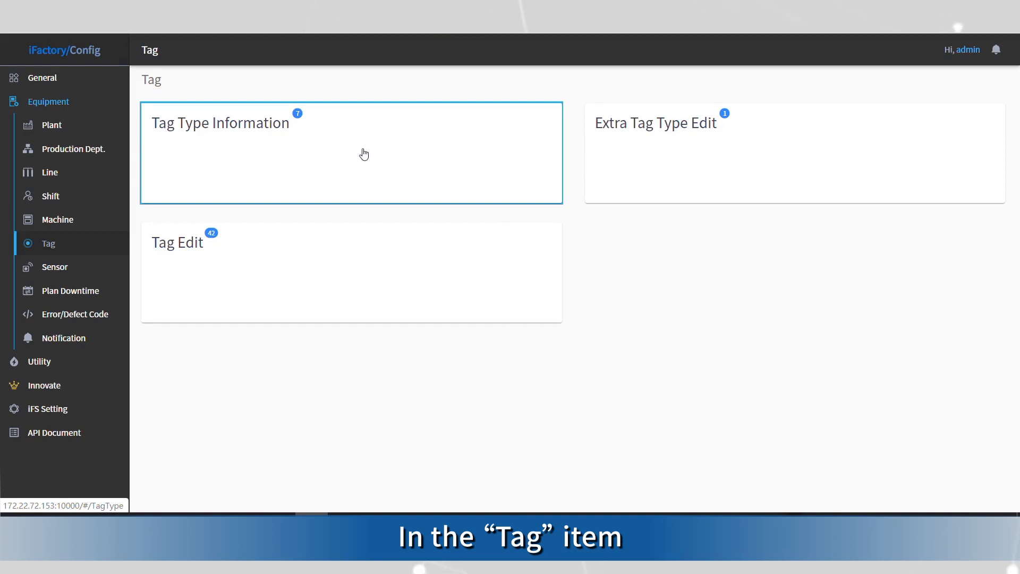
# Show the Tag Type Information table with Utilization Rate, Work Order and Yield types
pyautogui.click(220, 123)
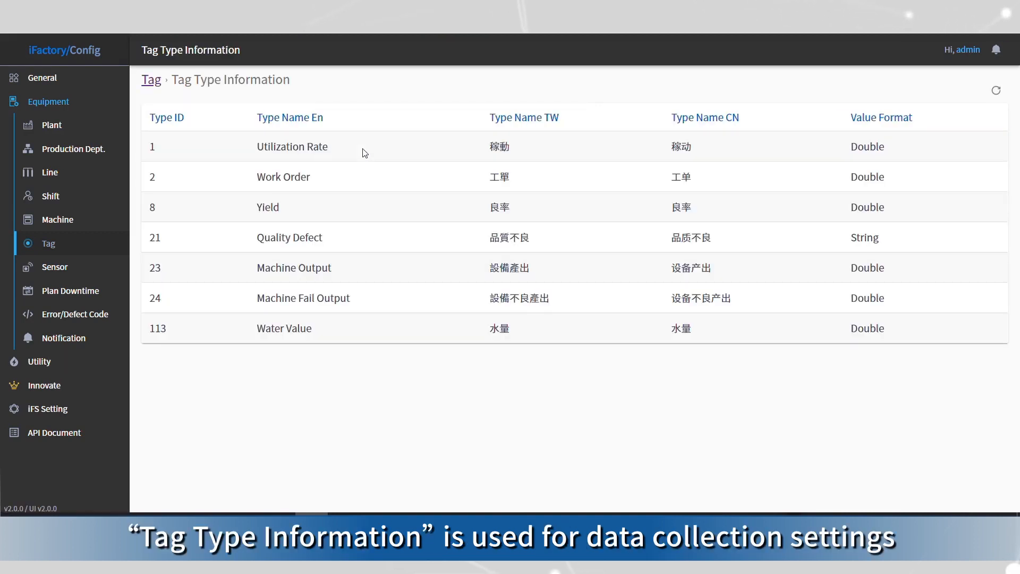
pyautogui.moveTo(248, 158)
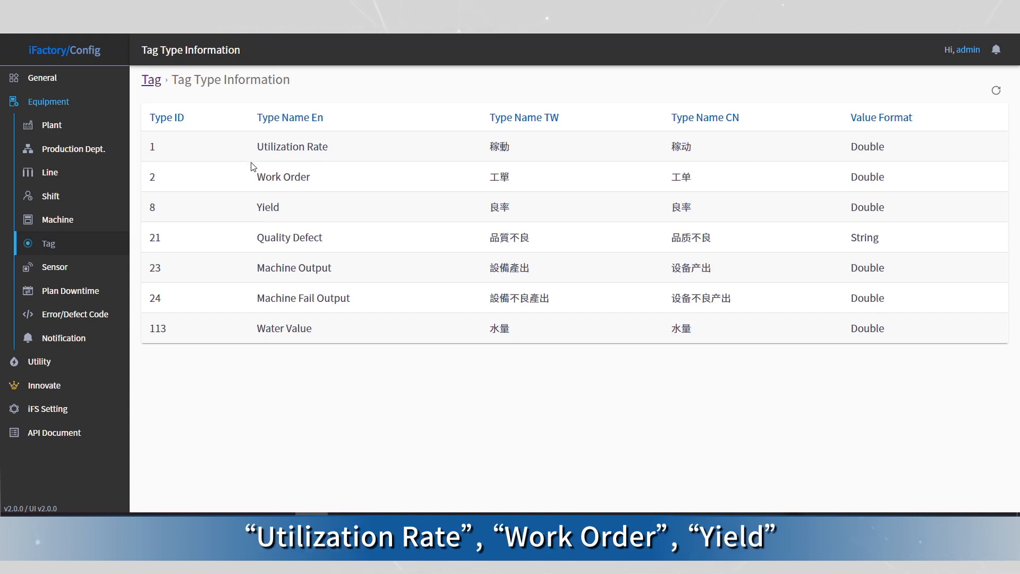
pyautogui.moveTo(245, 249)
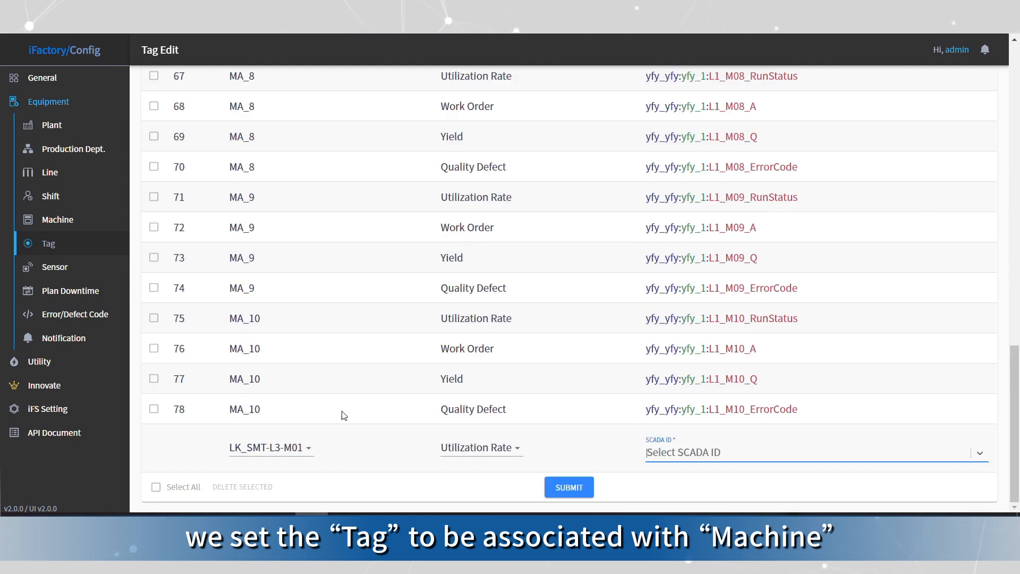
pyautogui.moveTo(480, 447)
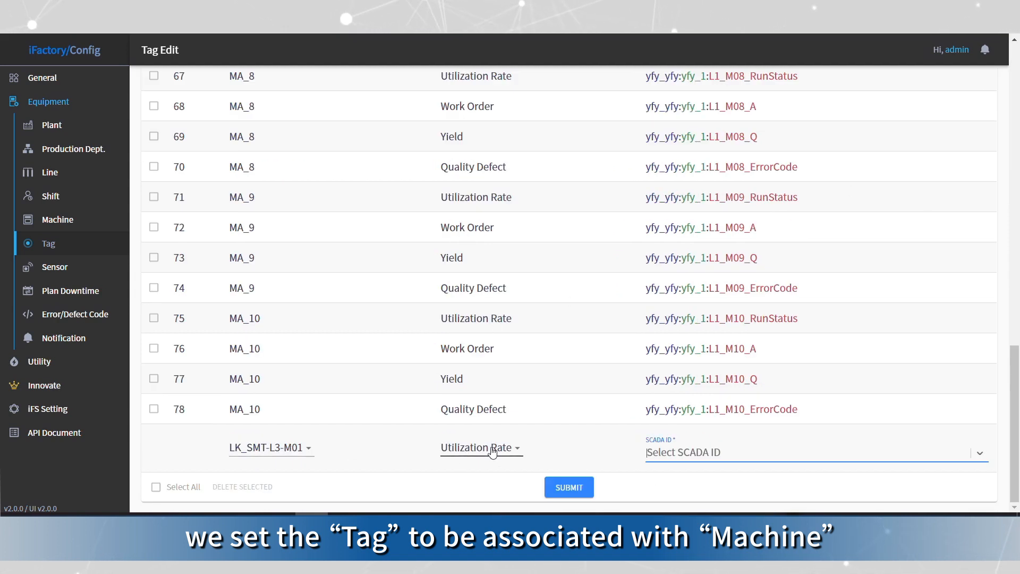
# Return from Tag Edit to the home dashboard of hierarchy counts
pyautogui.click(46, 172)
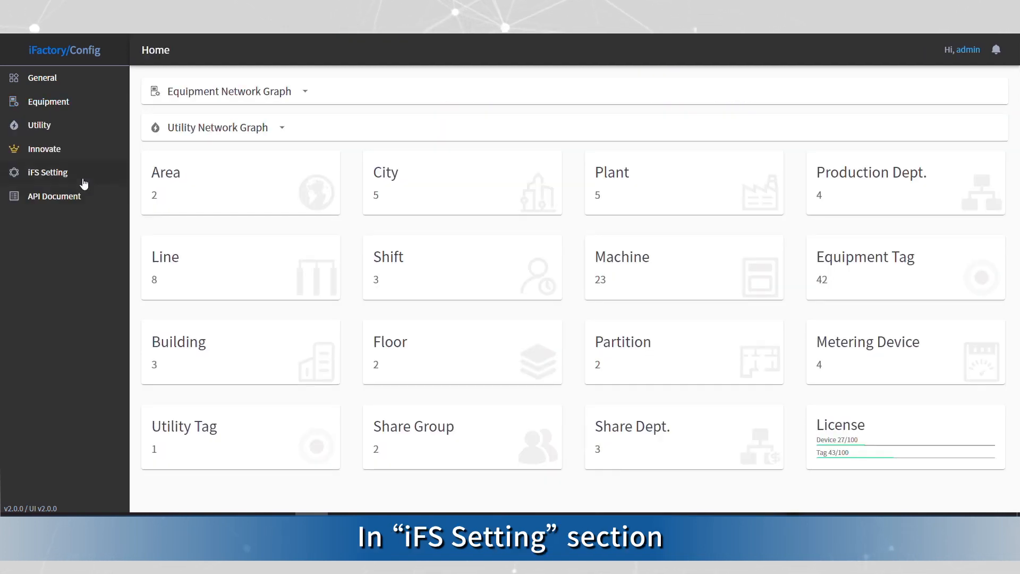
# Show the License page under iFS Setting with enabled features and device/tag usage
pyautogui.click(47, 172)
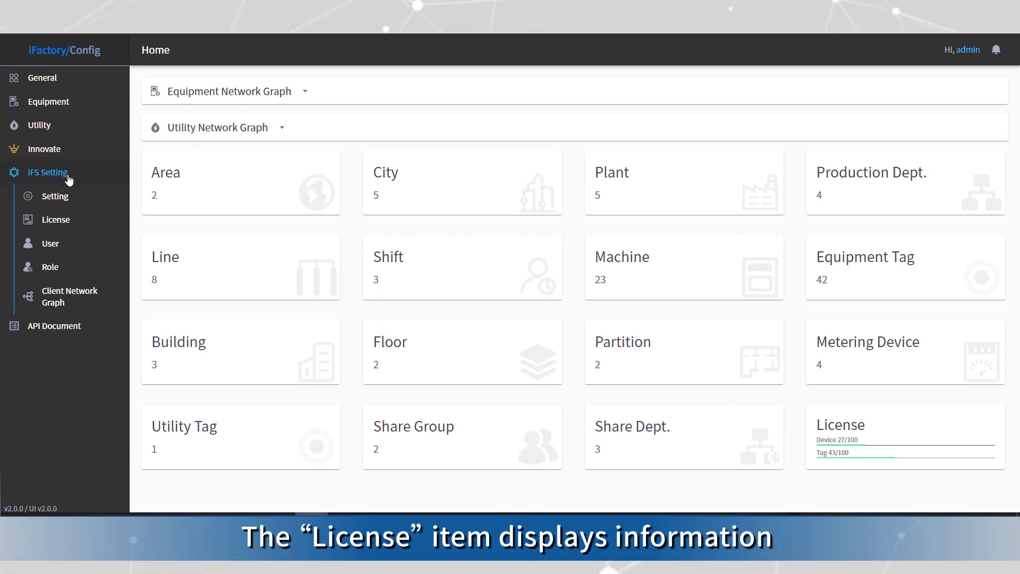
pyautogui.click(55, 219)
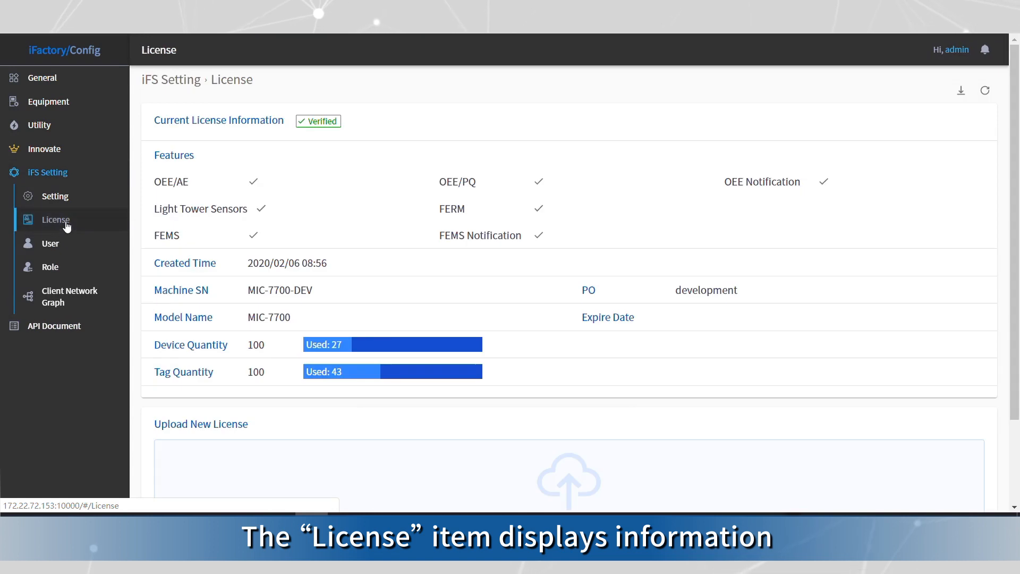
pyautogui.moveTo(166, 175)
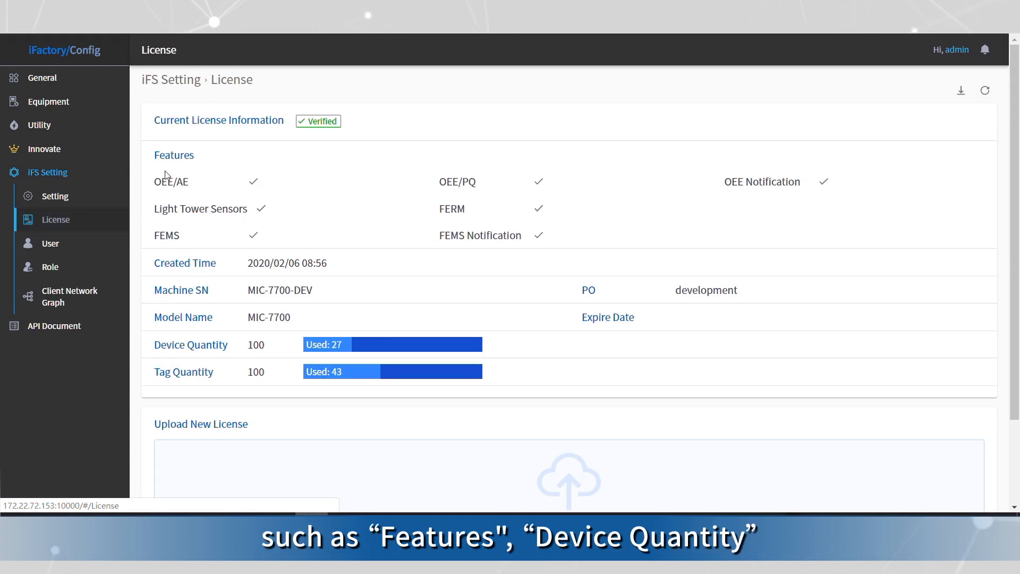
pyautogui.moveTo(168, 153)
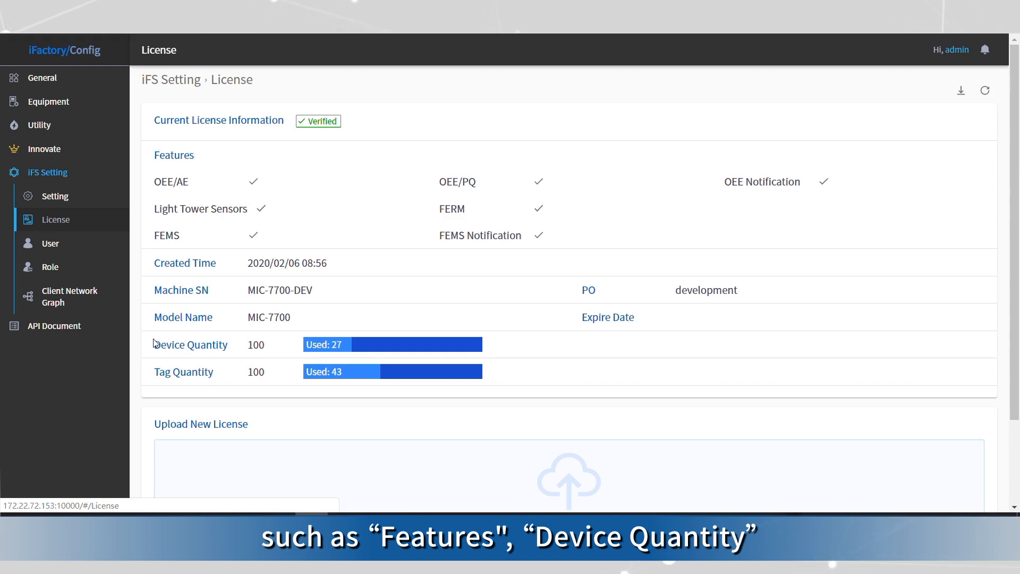
pyautogui.moveTo(172, 390)
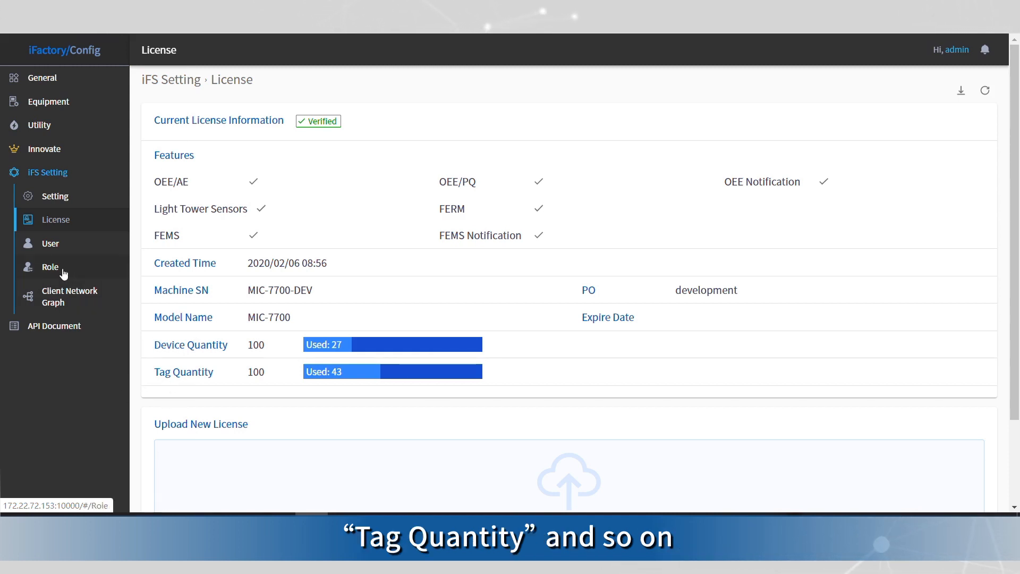
# Show the Role page listing Admin, Editor, RawData and Viewer roles
pyautogui.click(50, 266)
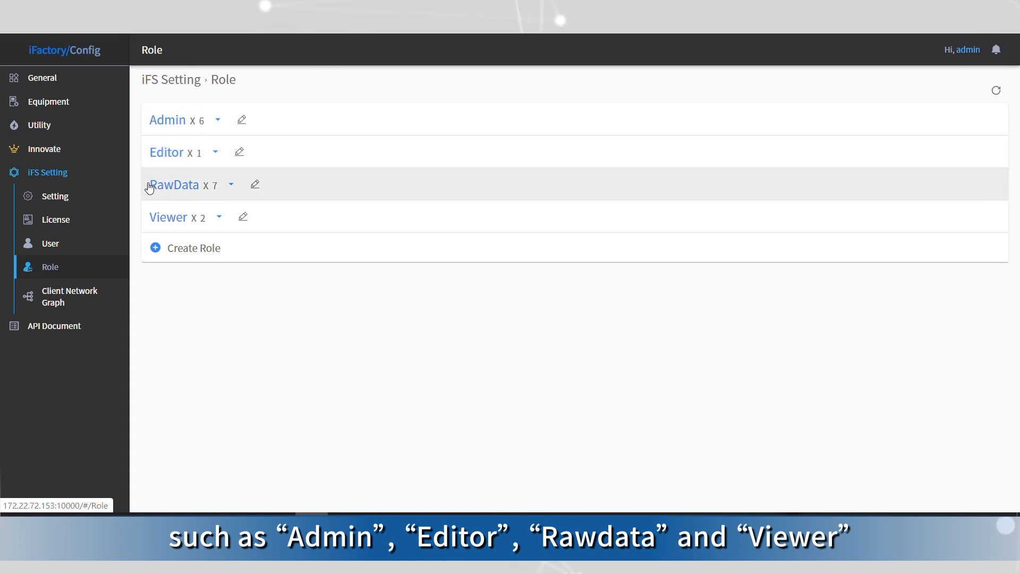
pyautogui.moveTo(168, 217)
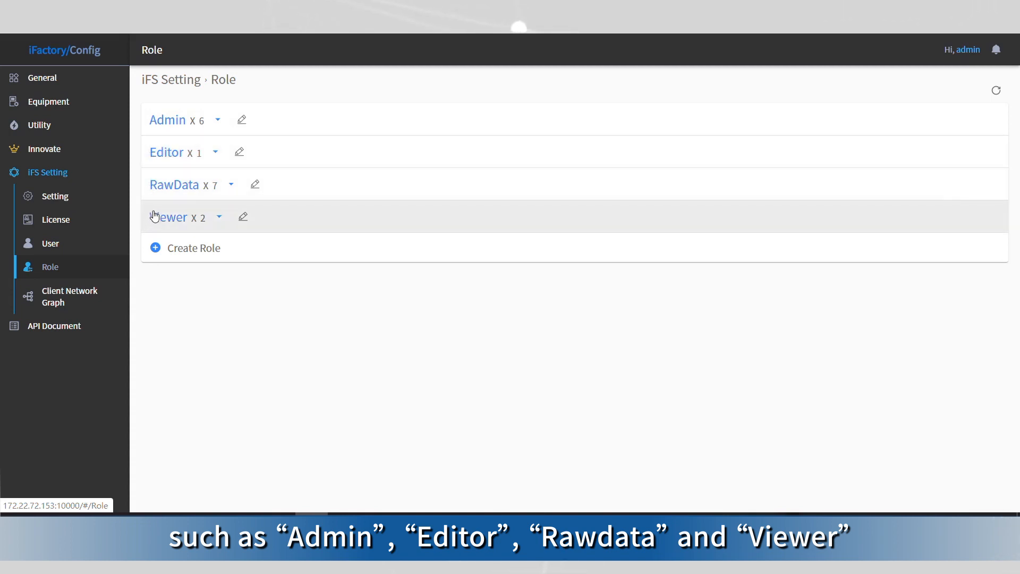